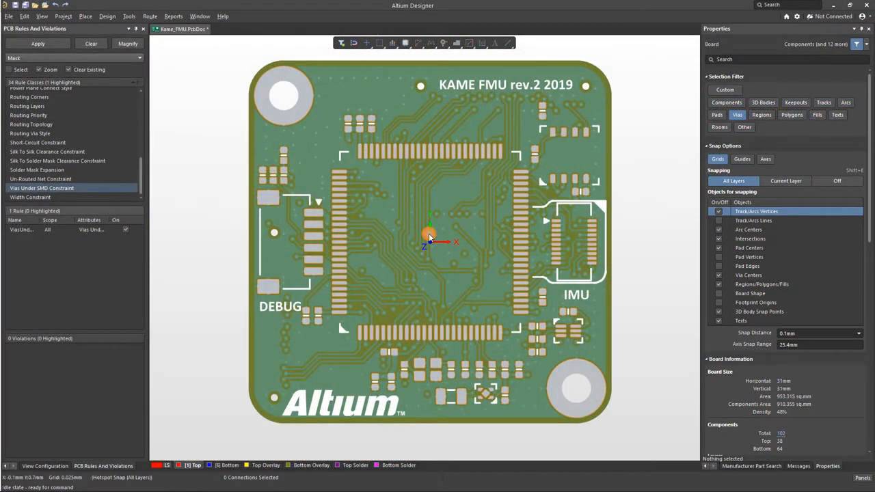
- Zoom the board view around KAME FMU rev.2 before listing all rules
scroll("up", 3)
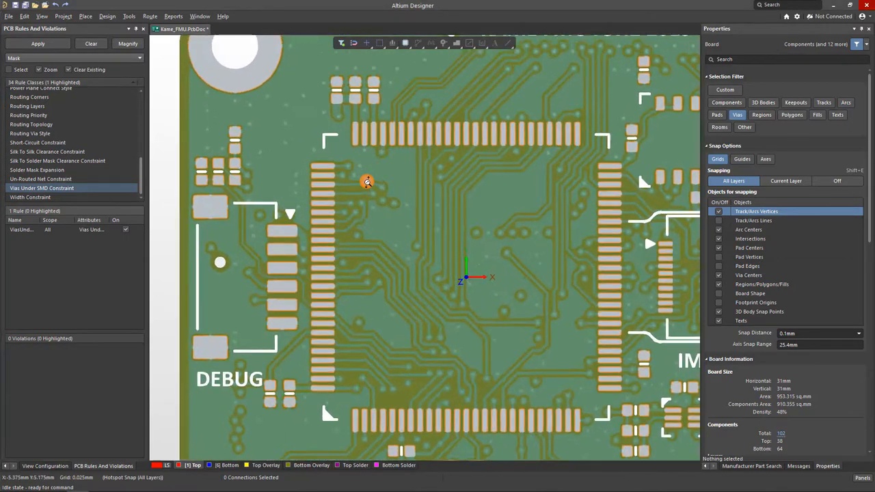
scroll("up", 3)
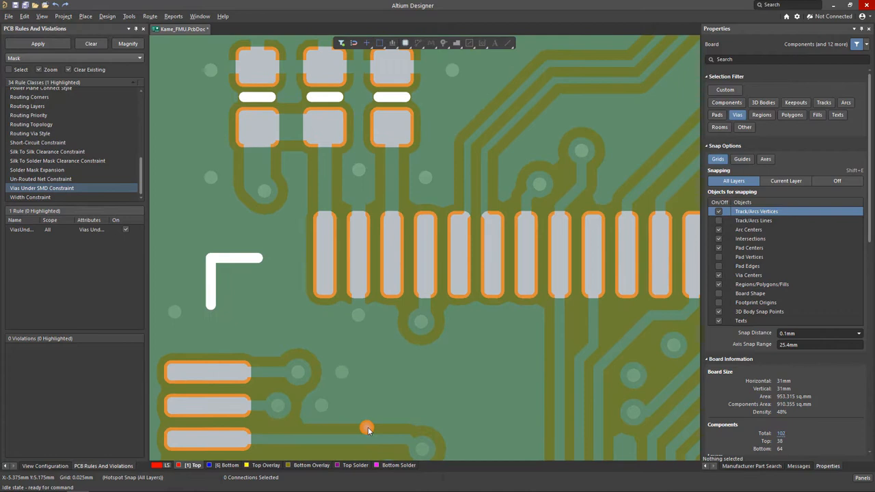
mouse_move(466, 413)
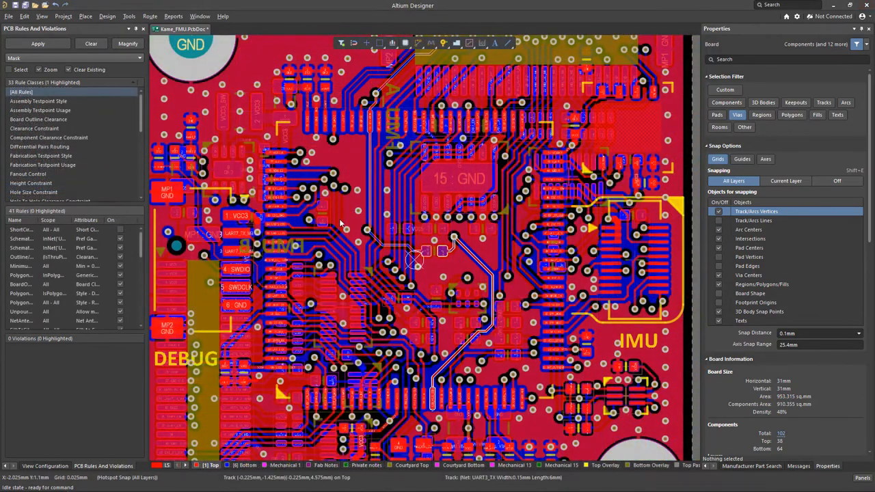
- Create a new Via Under SMD rule in the High Speed category via Design > Rules and apply it
left_click(106, 16)
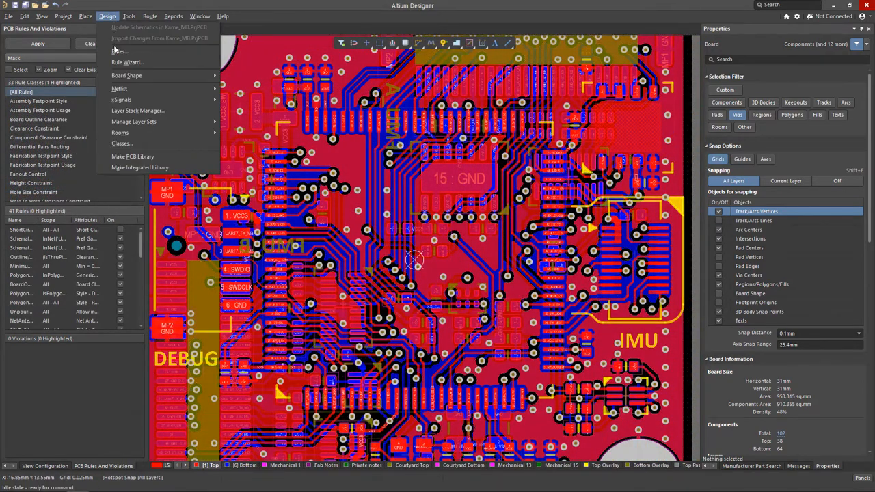
left_click(121, 50)
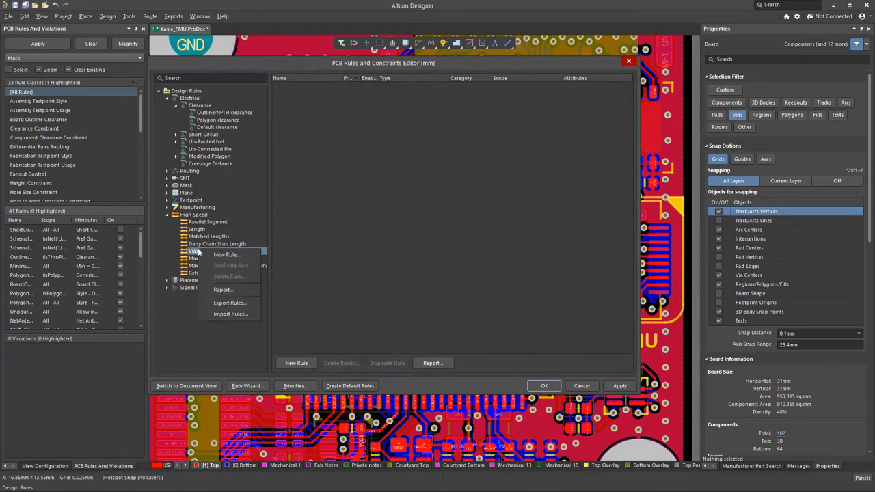
left_click(227, 254)
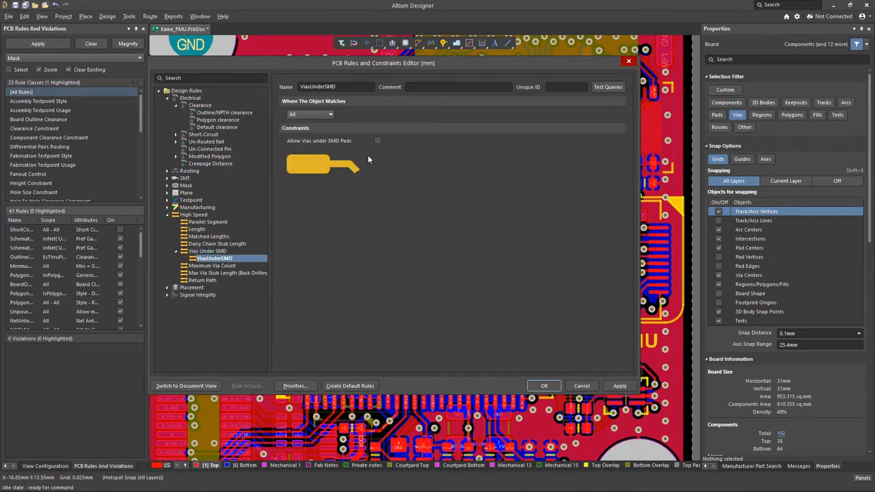
left_click(544, 386)
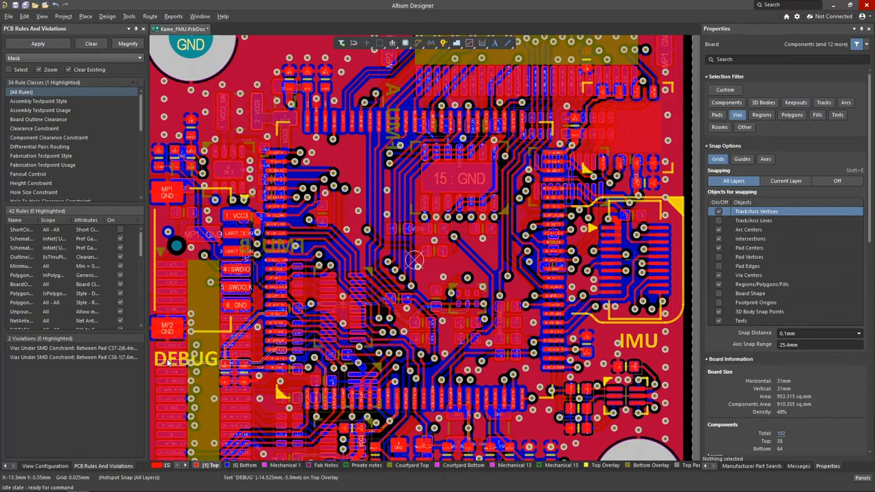
- Switch layer visibility so only Top Layer and Top Solder are shown
left_click(68, 357)
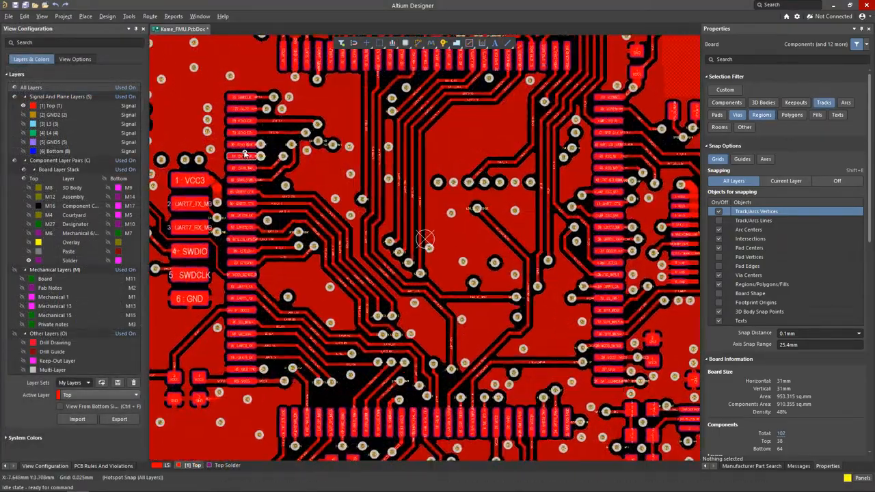
- Zoom onto pad 80 and select the SDIO_CLK via from the overlapping-objects popup
scroll("up", 3)
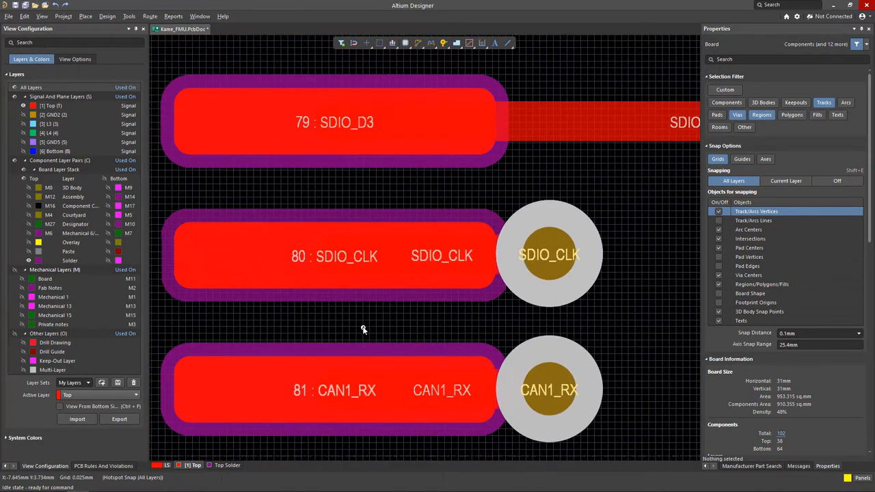
mouse_move(364, 331)
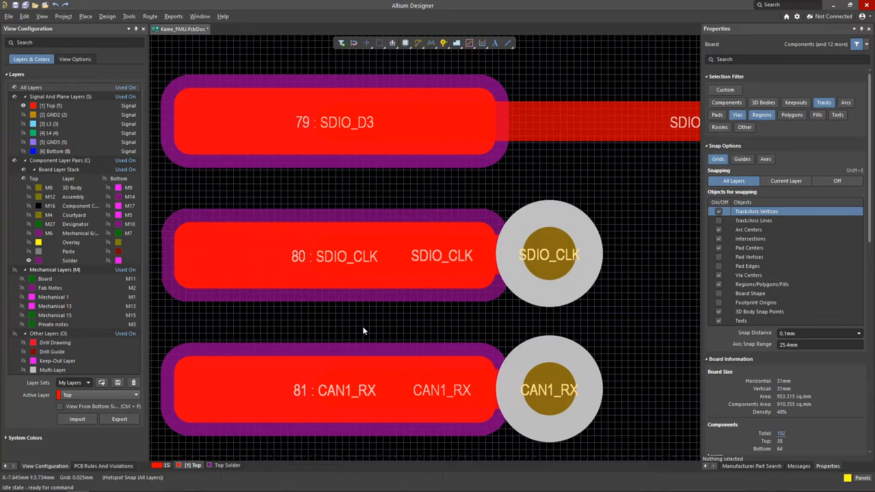
mouse_move(356, 303)
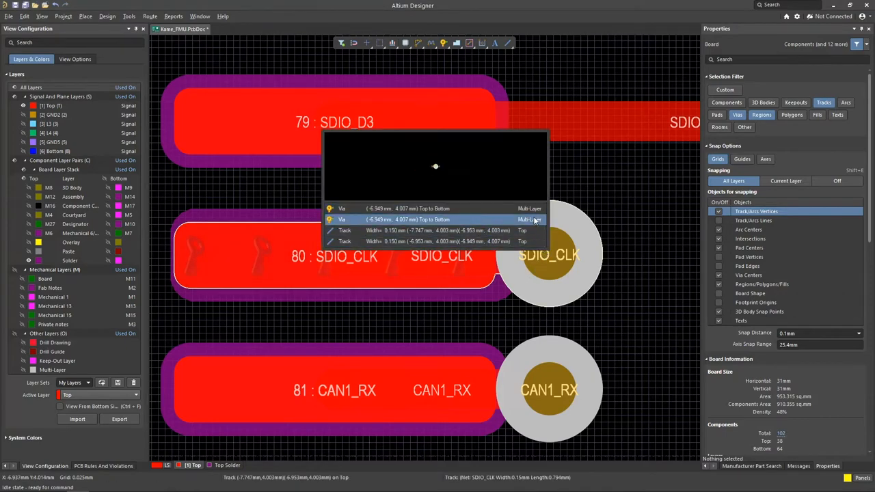
left_click(438, 208)
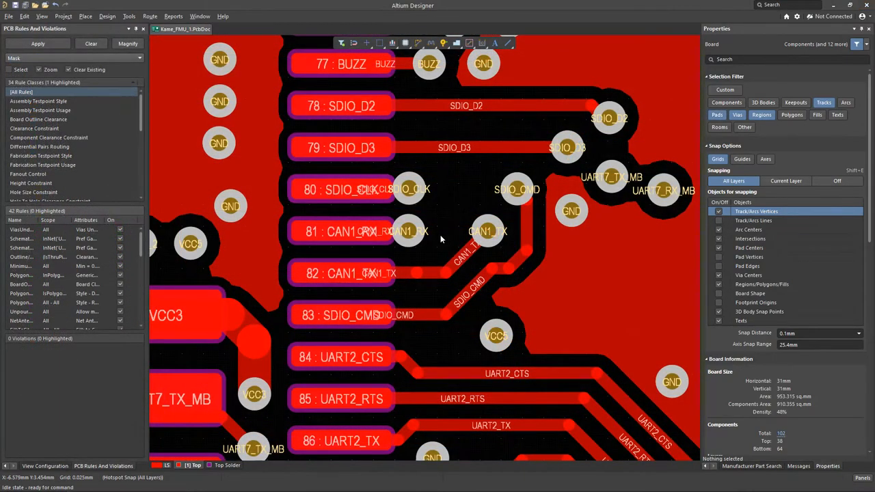
- Add a Clearance rule with Custom Query matching for vias and SMD pads, scoped to Same Net Only
left_click(107, 16)
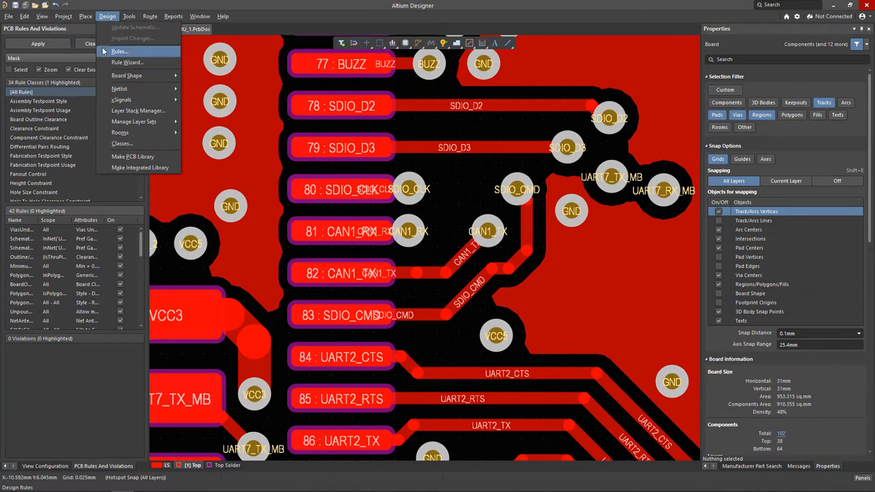
left_click(120, 52)
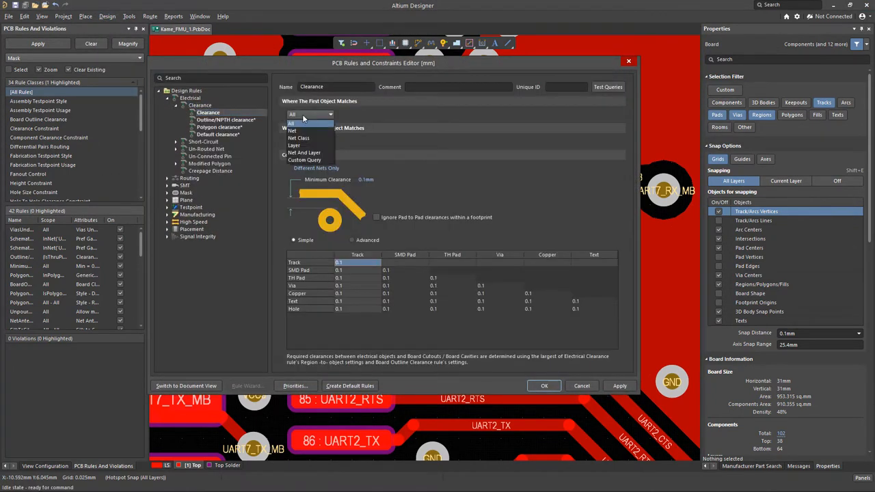
left_click(303, 158)
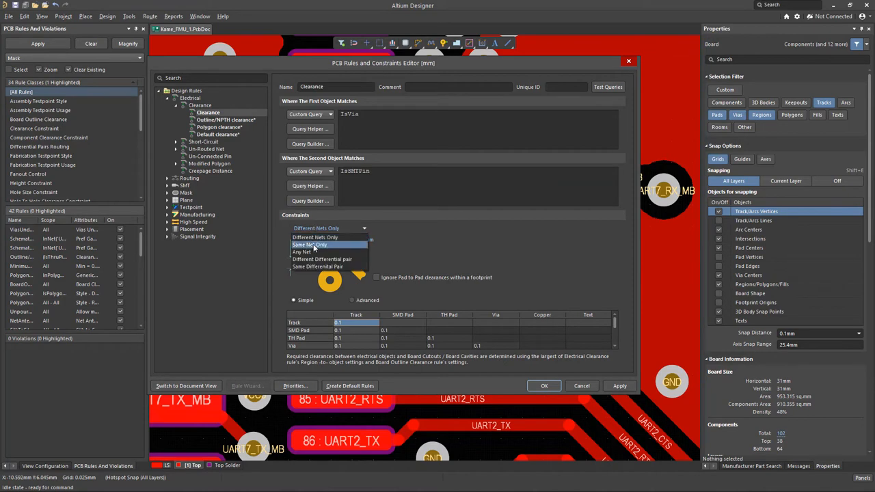
left_click(309, 244)
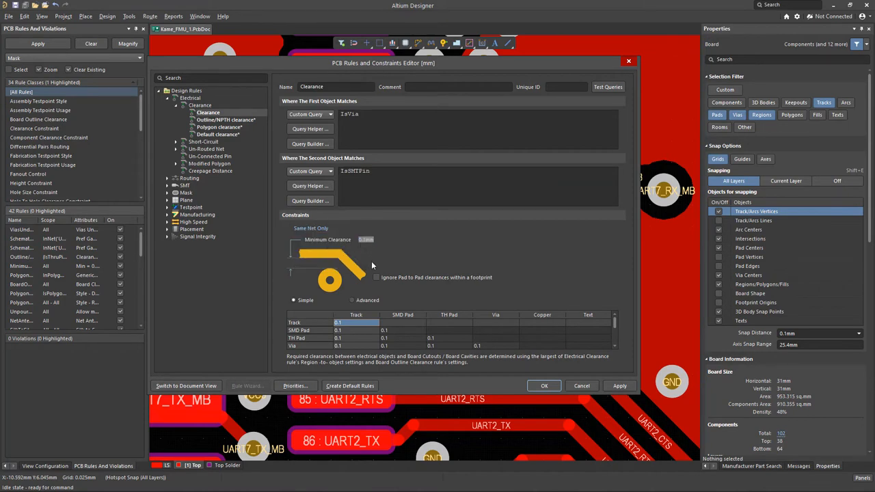